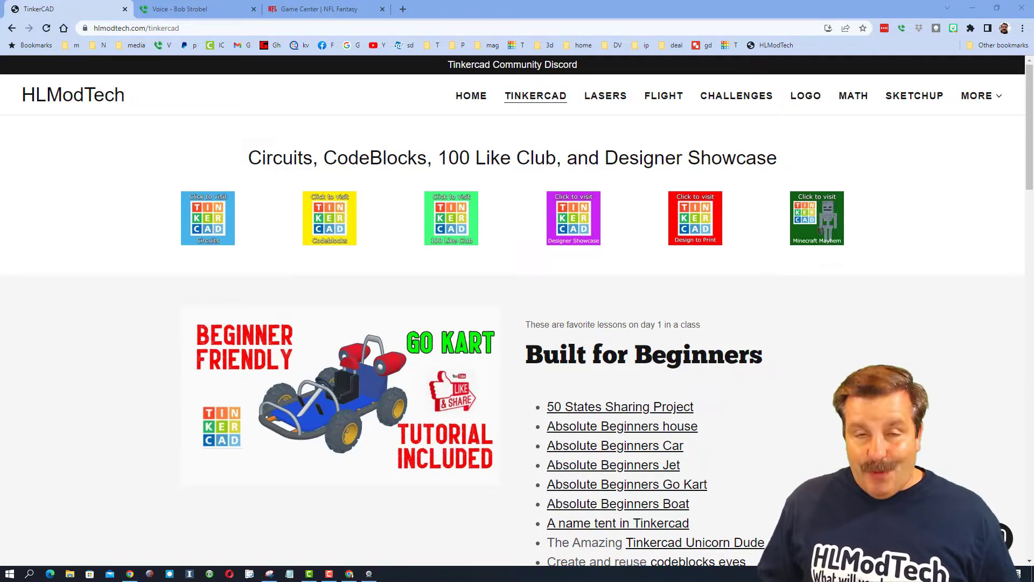
Step: Bring up the 1428 Elm Street house model and orbit to view its other side
left_click(380, 9)
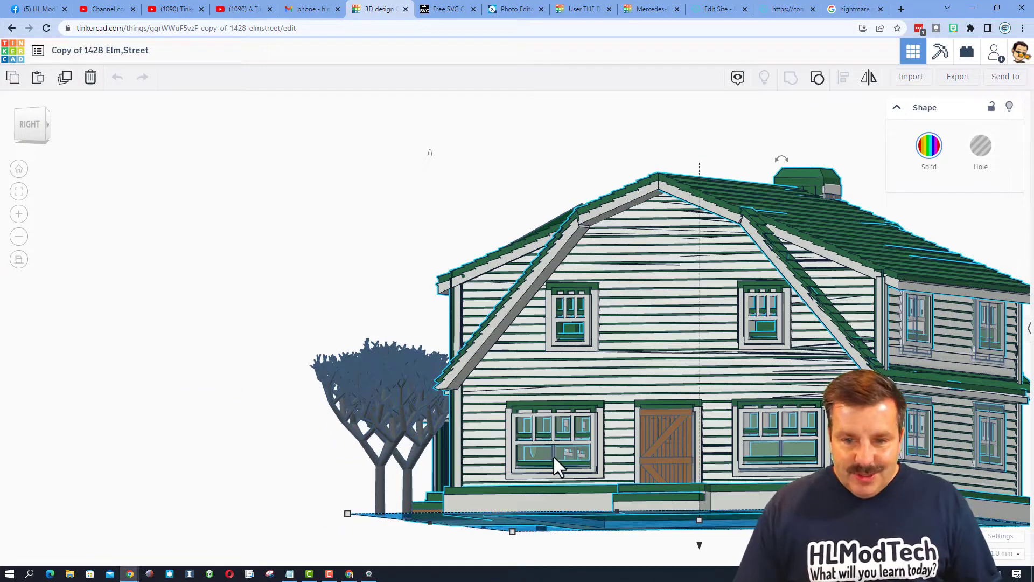
left_click_drag(561, 462, 563, 380)
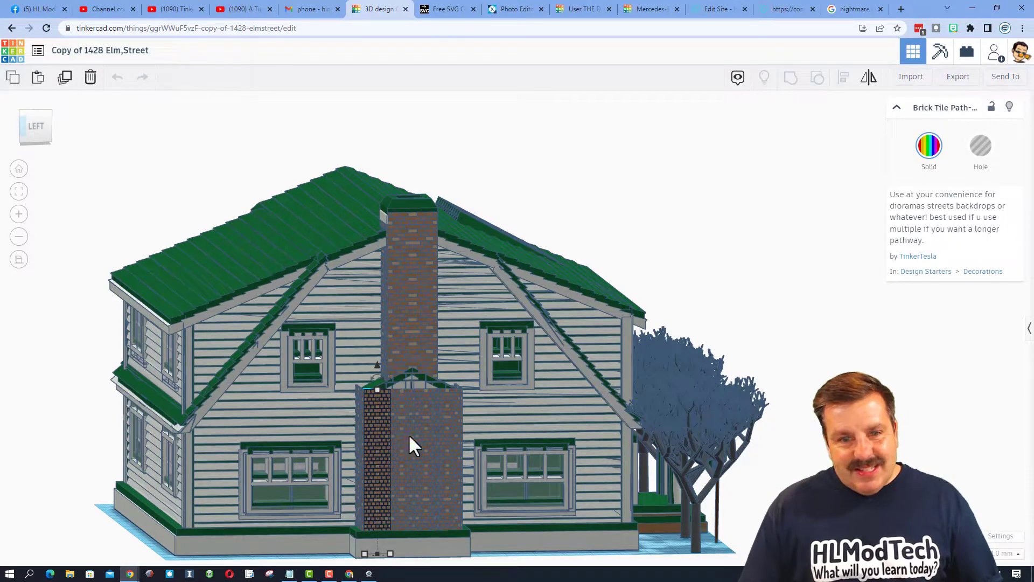
Step: Look over the roof, check a house part's info, then switch to photos of the real house
left_click_drag(410, 442, 329, 495)
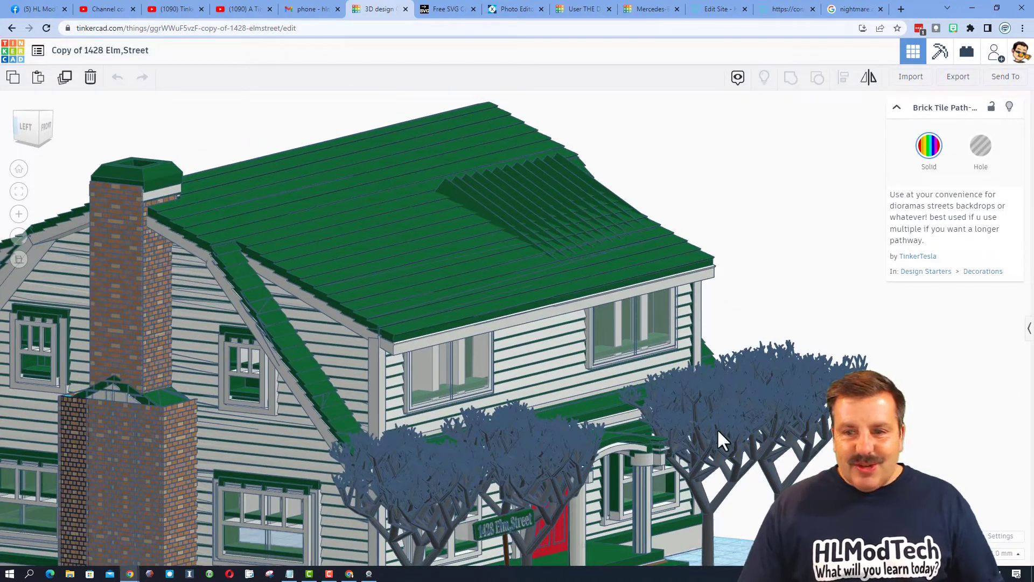
left_click(740, 410)
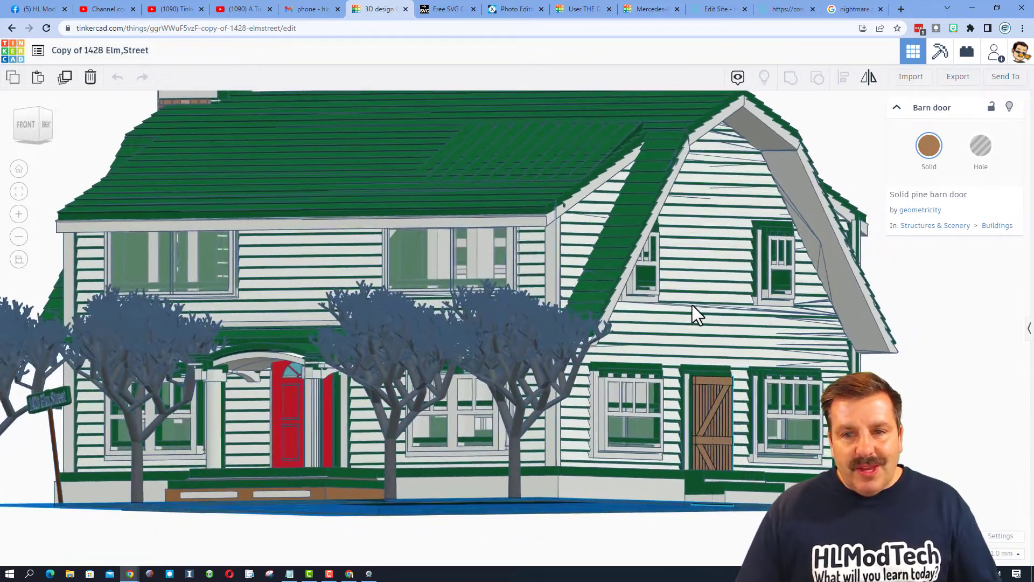
left_click(852, 9)
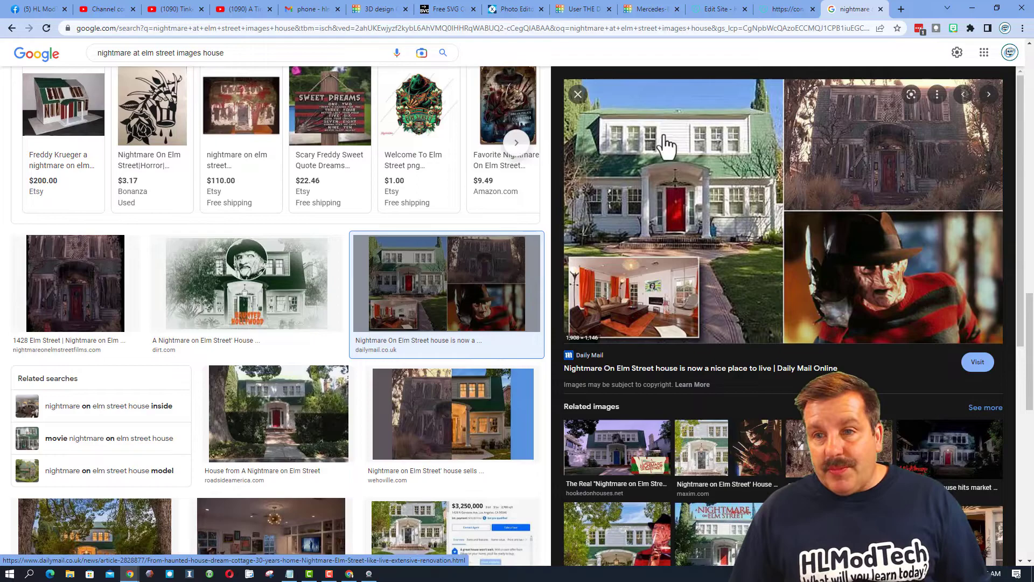
mouse_move(683, 218)
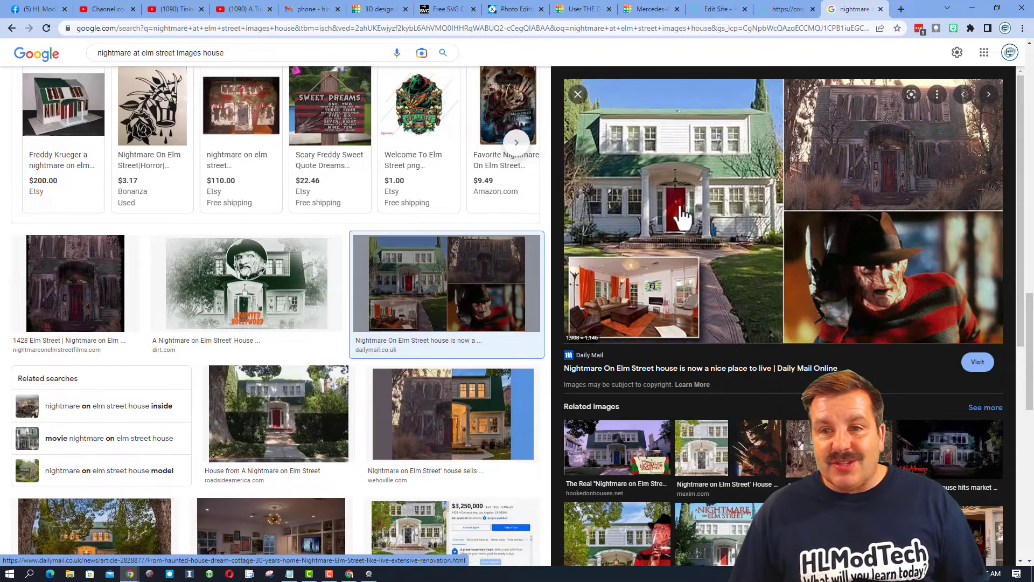
Step: Return to the house model and orbit it for a final look
left_click(376, 8)
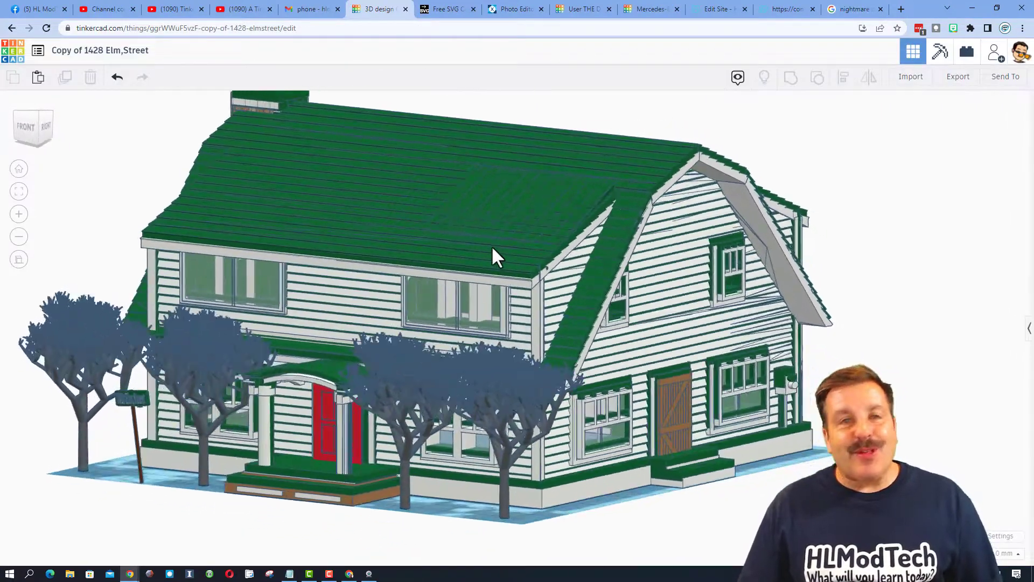
left_click_drag(494, 257, 640, 249)
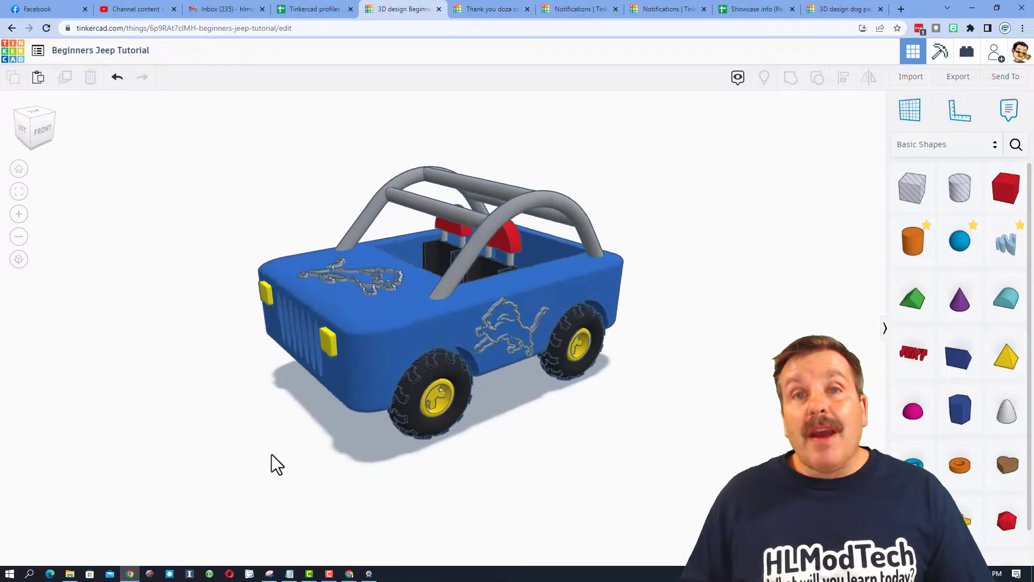
Step: Orbit the jeep and generate a fresh collaboration link in the Collaborate dialog
left_click_drag(276, 462, 342, 476)
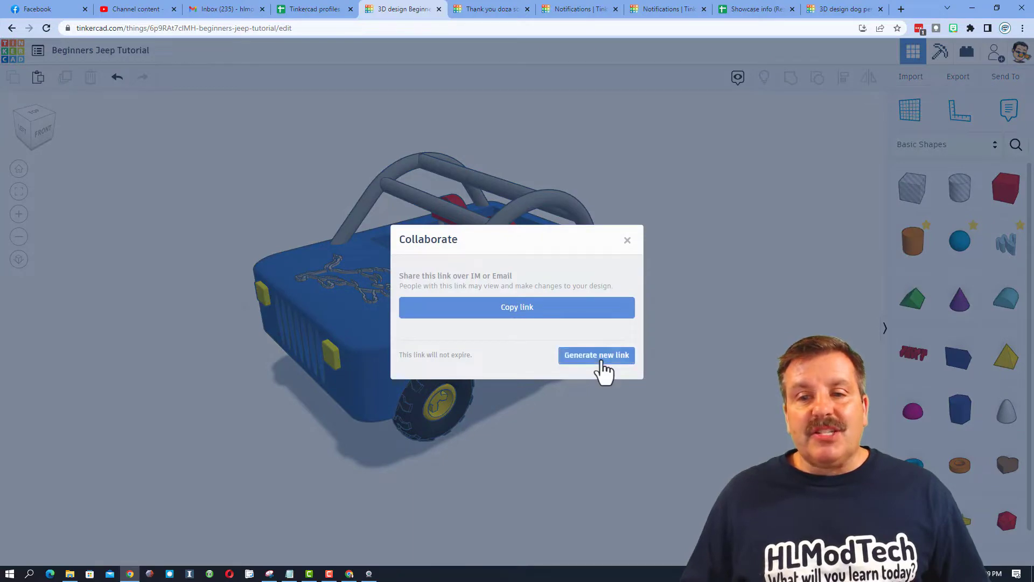
left_click(595, 355)
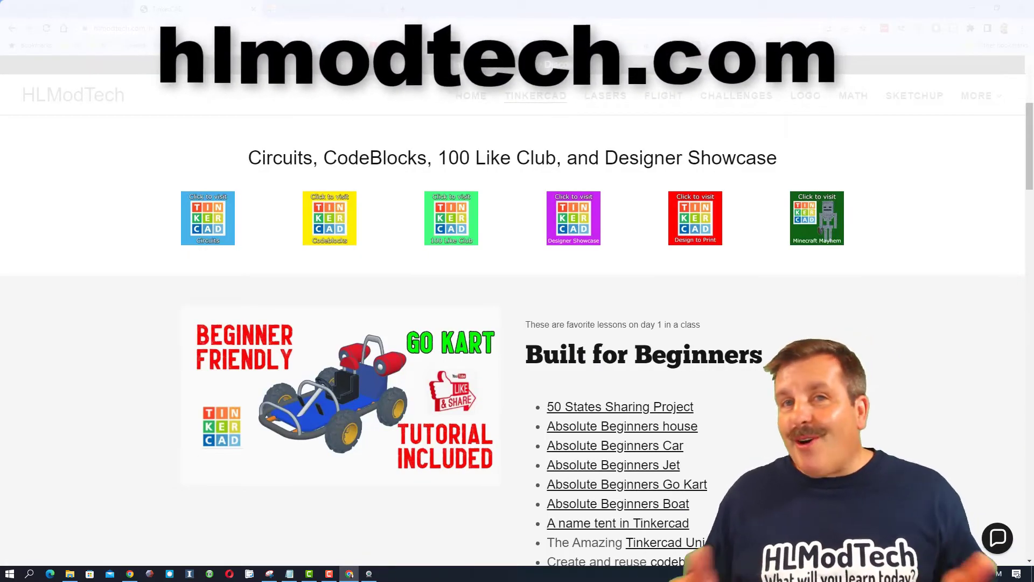
mouse_move(749, 391)
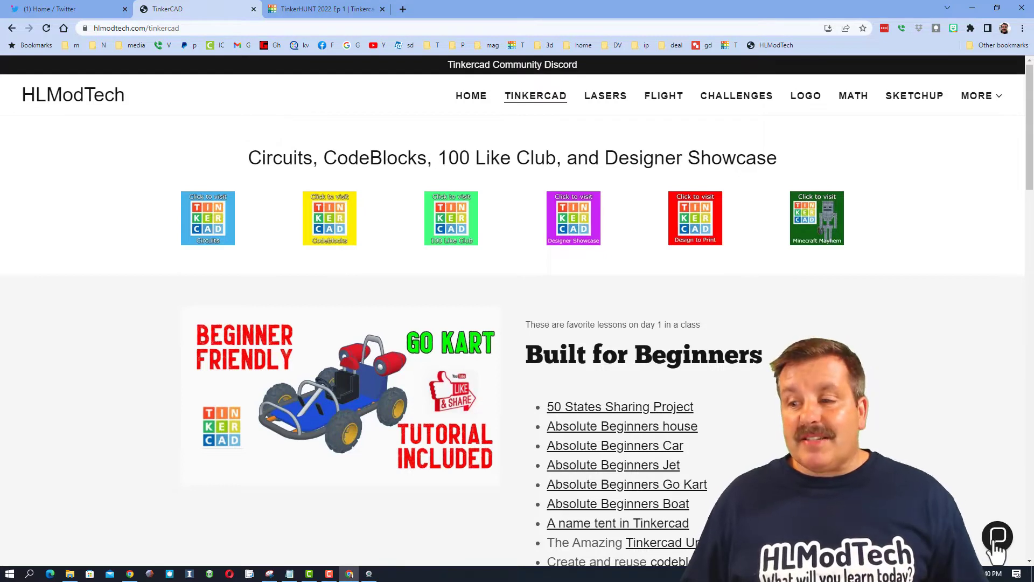
left_click(997, 535)
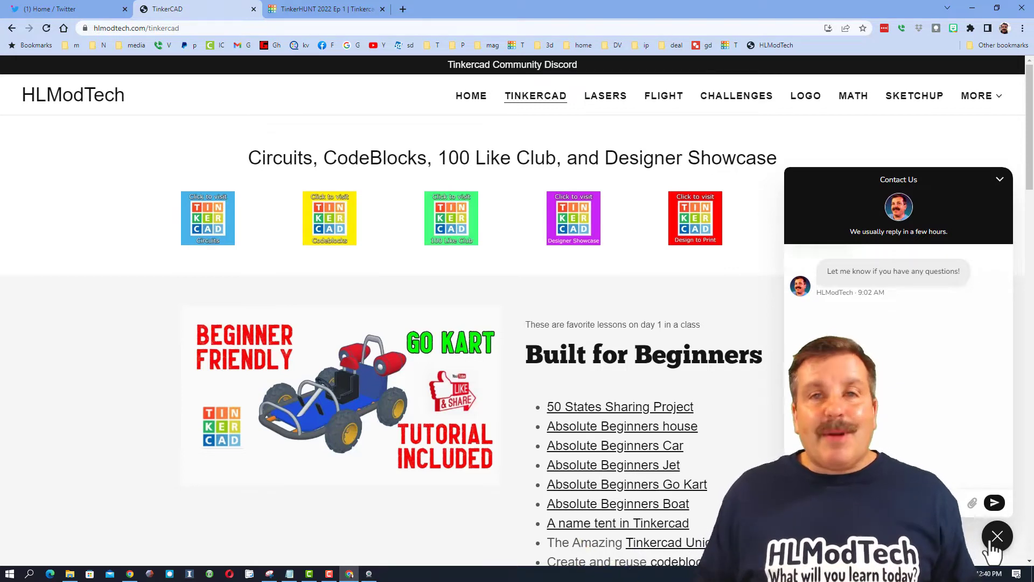
left_click(997, 536)
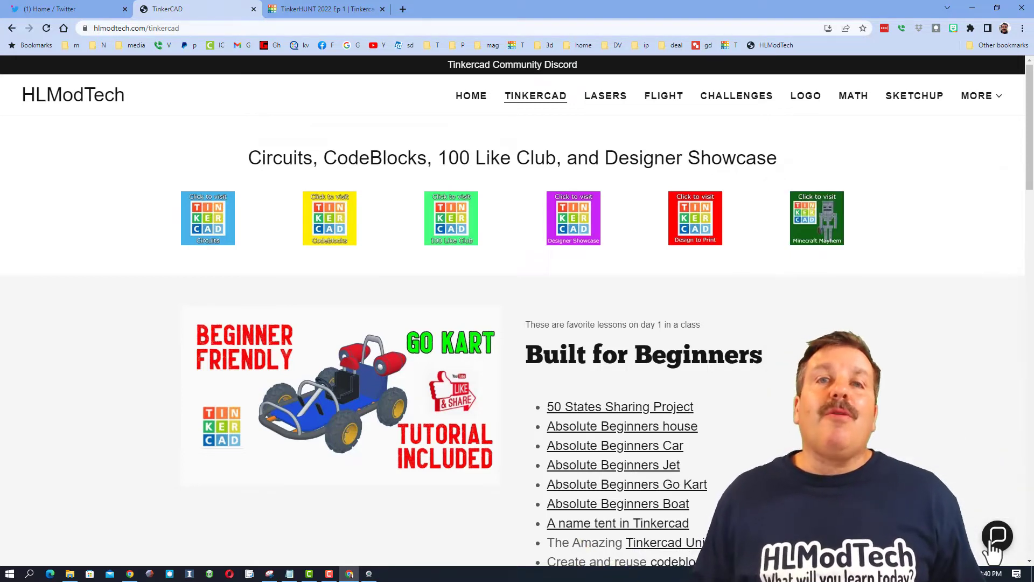
mouse_move(521, 64)
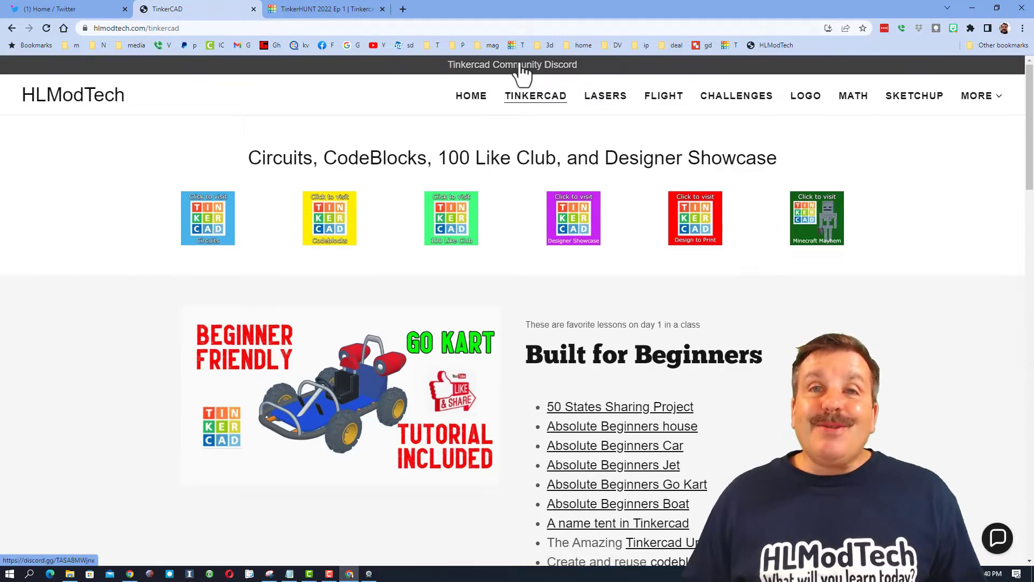
left_click(511, 64)
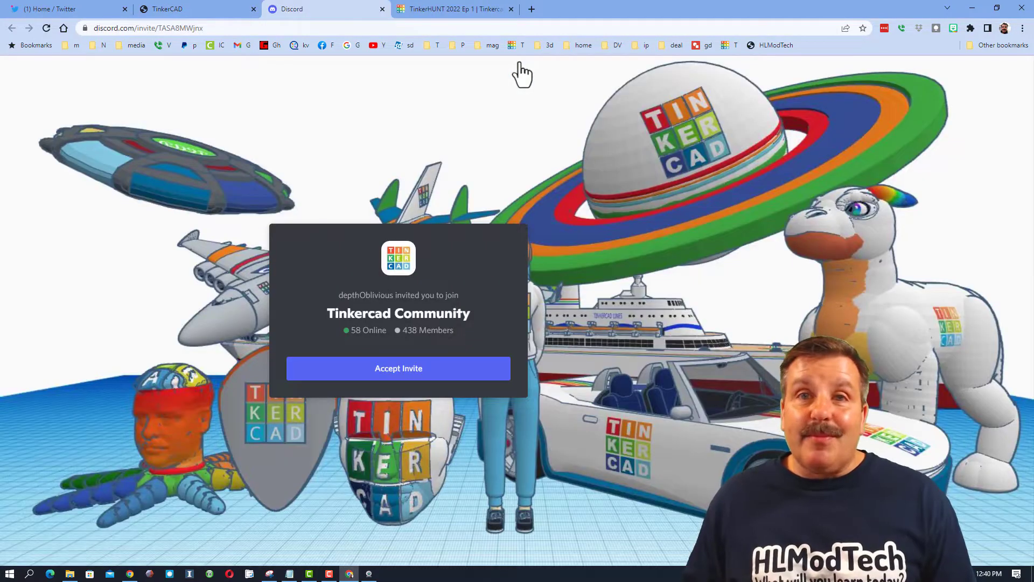
mouse_move(636, 387)
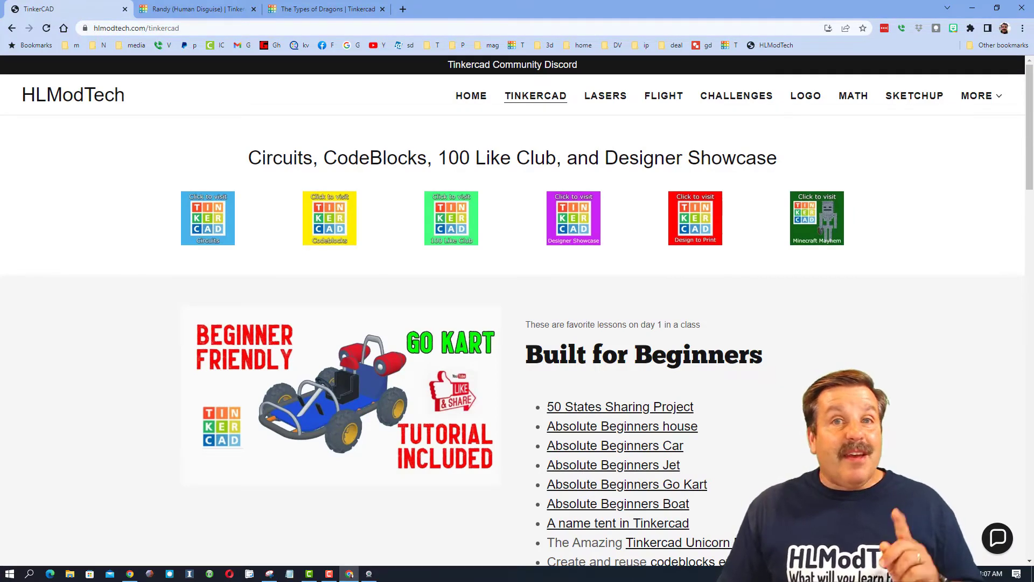
Step: Open the Designer Showcase page and scroll to the Tinkercad Gallery 2 and Design Nuclear Reactor sections
left_click(572, 218)
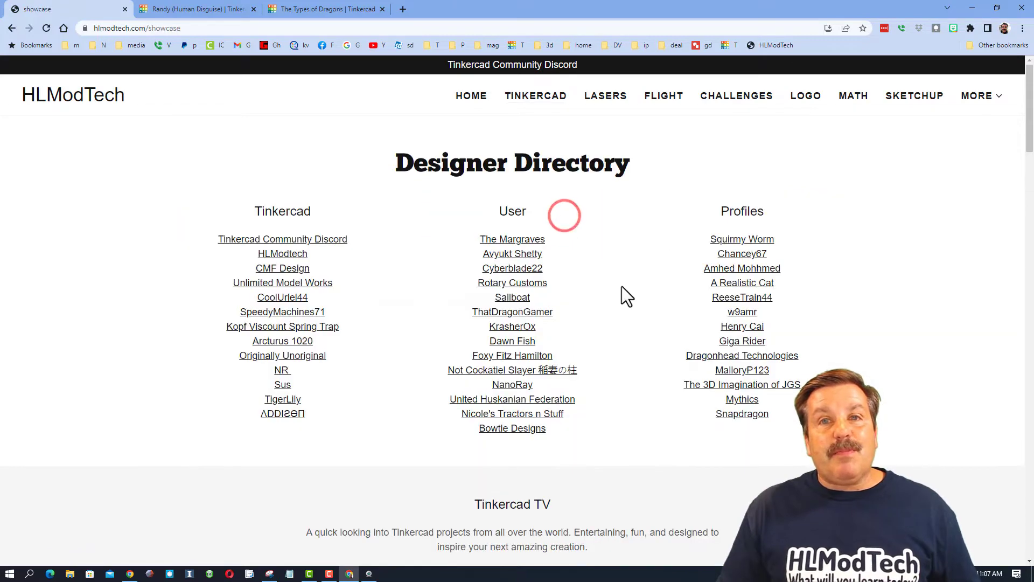
scroll("down", 3)
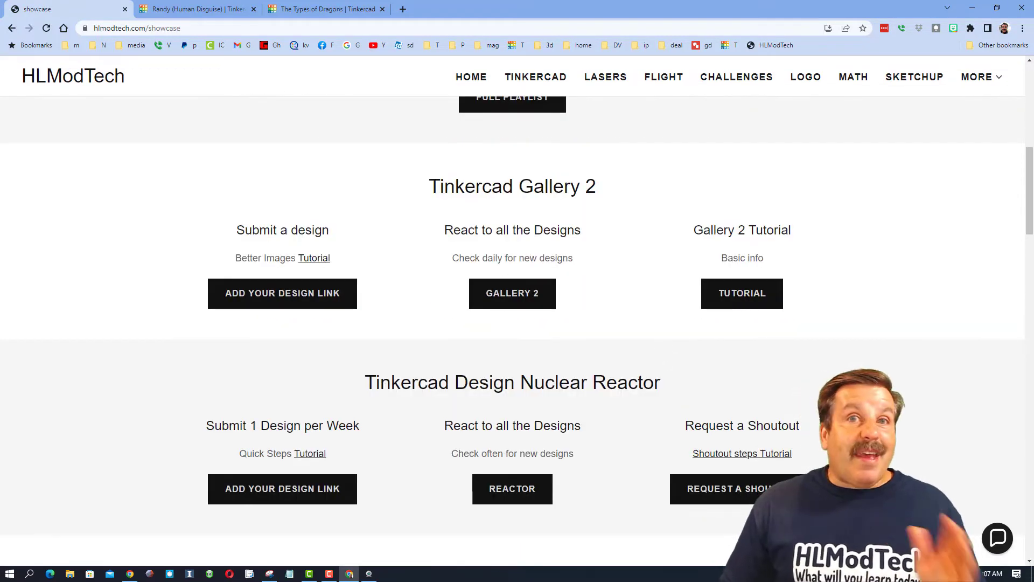